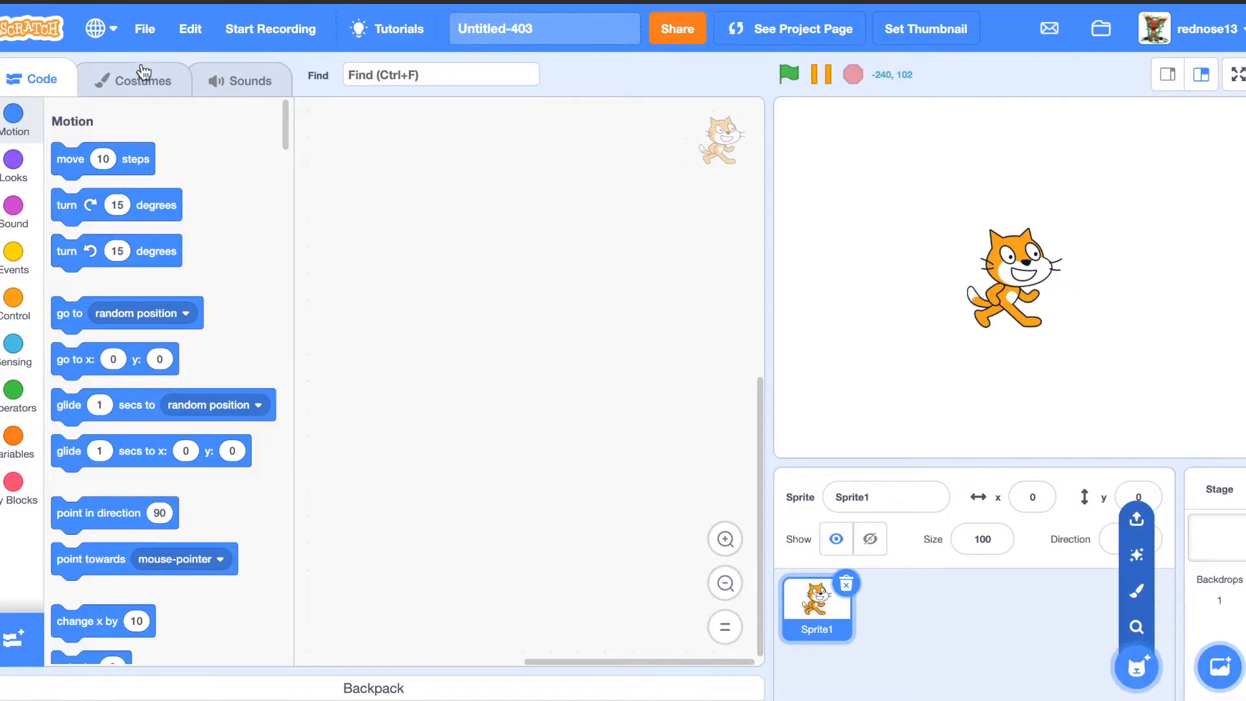
Delete the sprite's cat costumes and bring up the costume library
{"action": "left_click", "coordinate": [142, 80]}
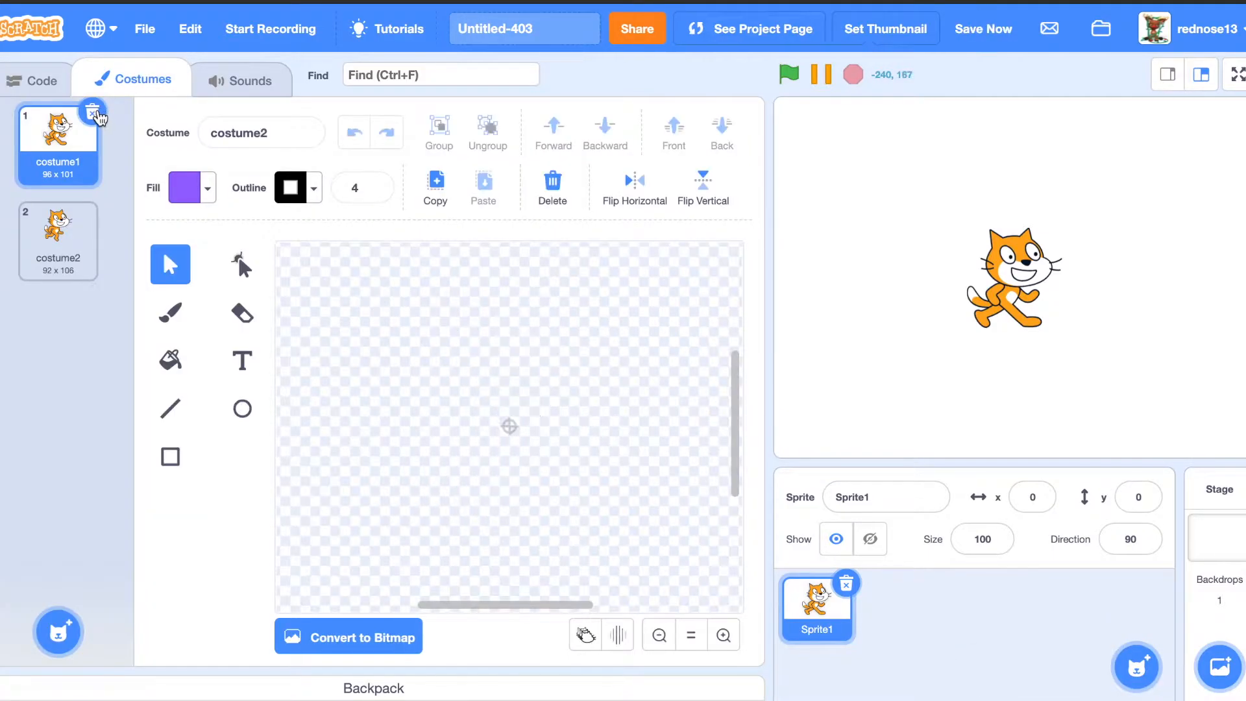
{"action": "left_click", "coordinate": [94, 111]}
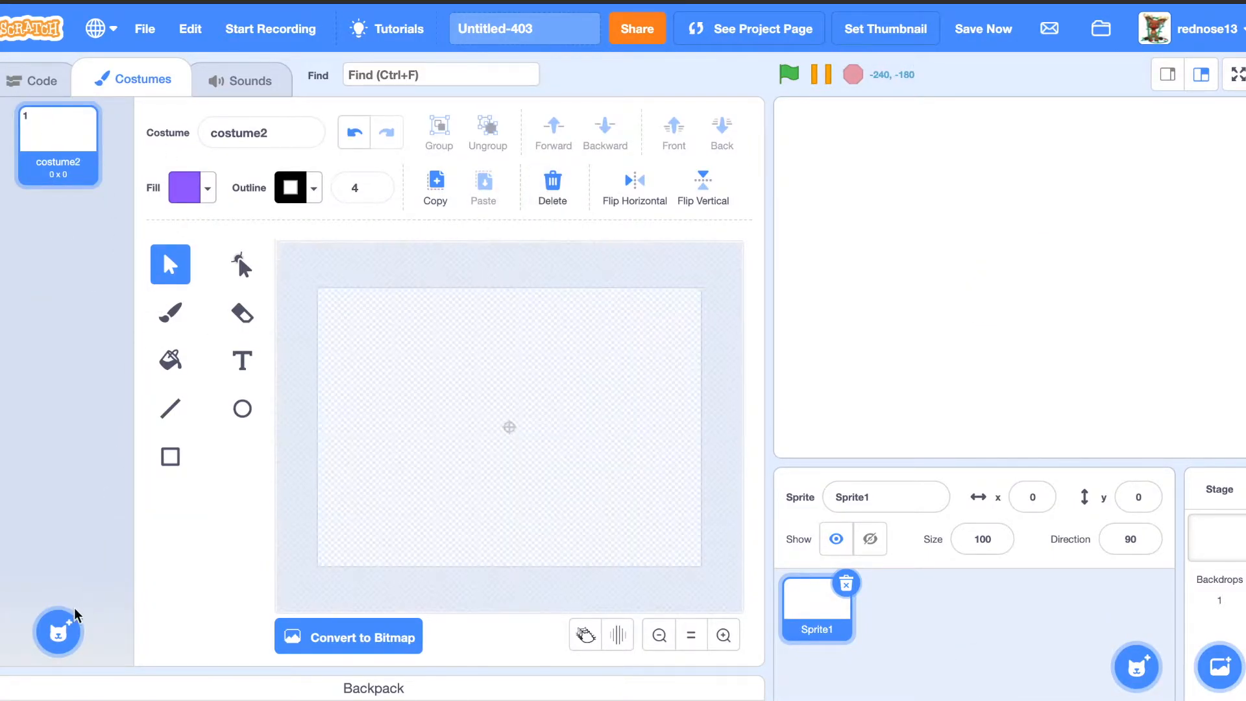
{"action": "left_click", "coordinate": [58, 632]}
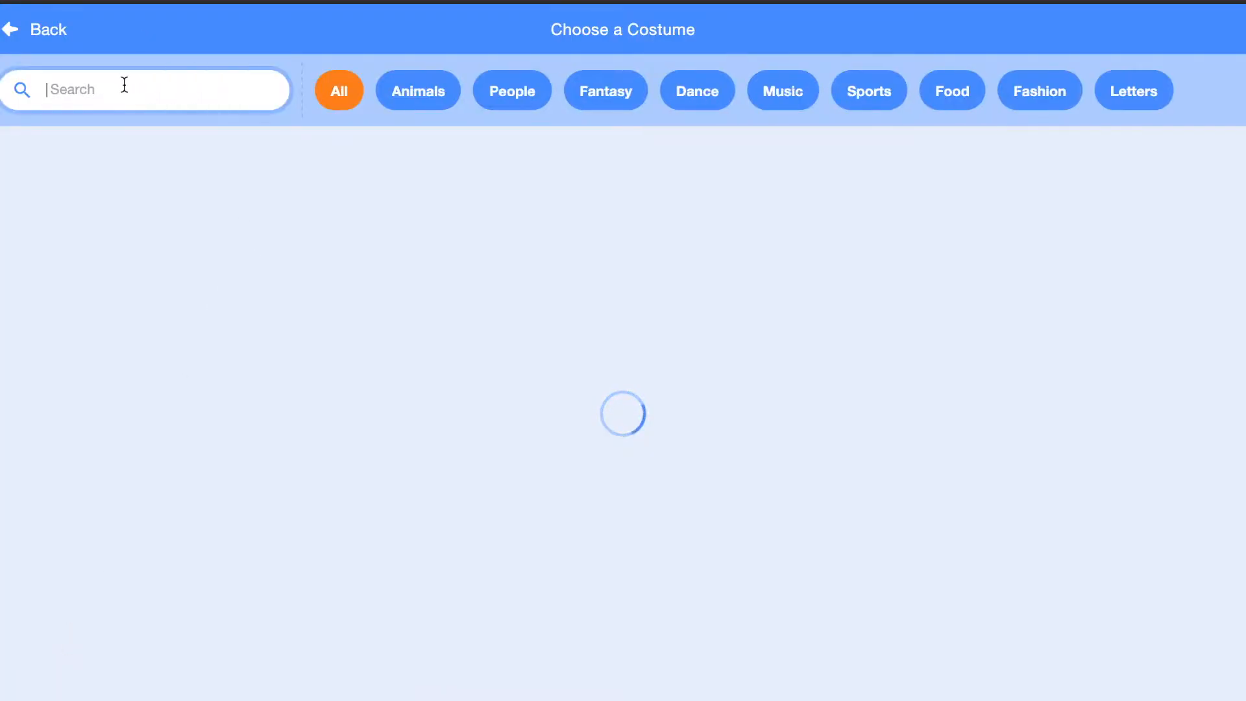
Add the glowing number costumes Glow-1 through Glow-9 from the library by searching 'glow'
{"action": "type", "text": "glow"}
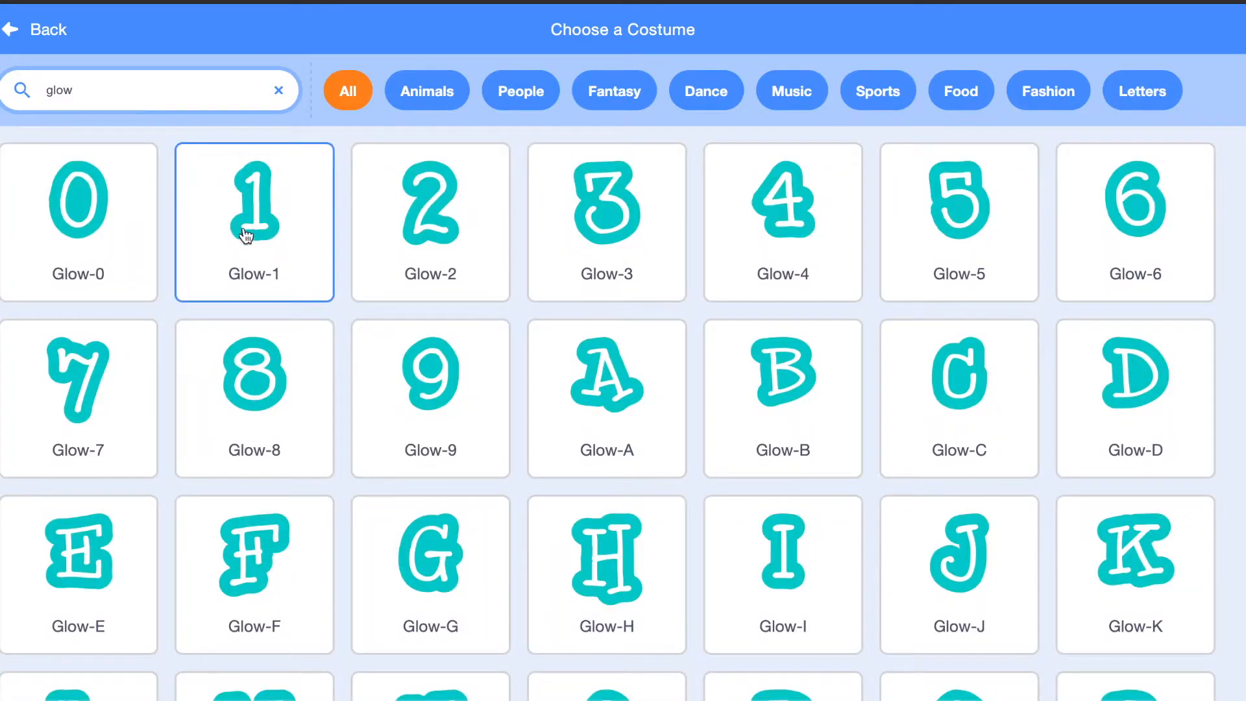
{"action": "left_click", "coordinate": [253, 220]}
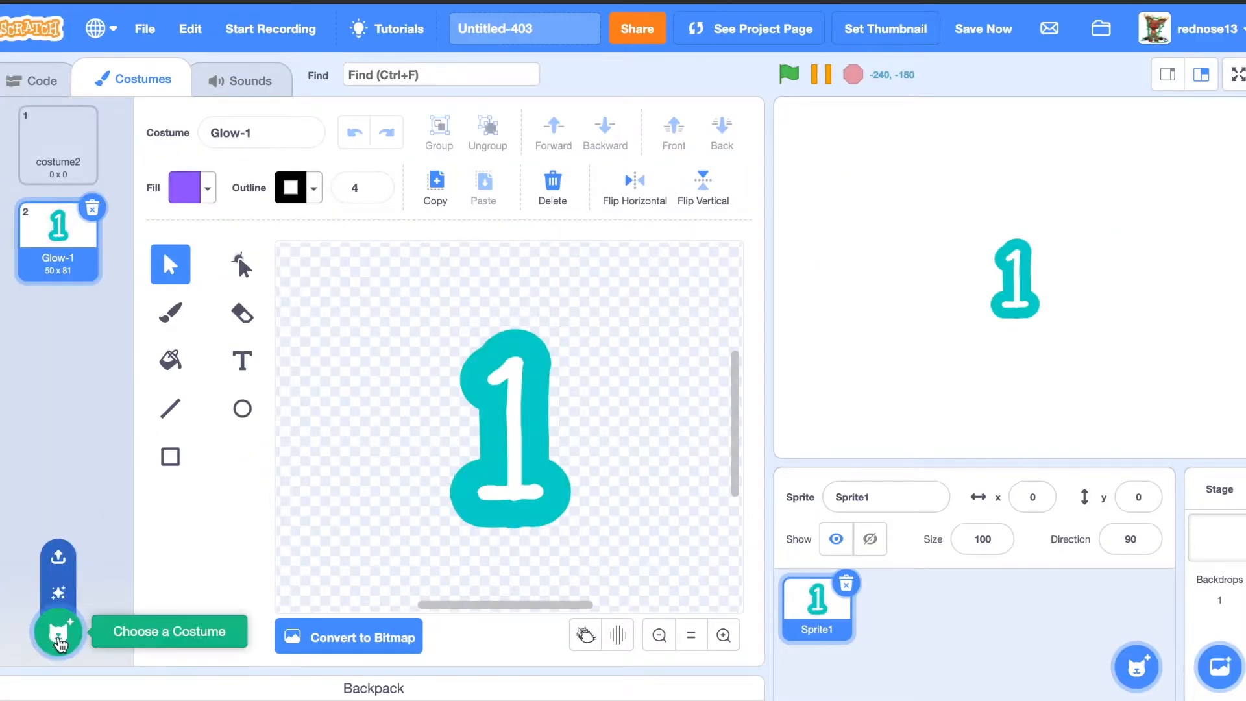
{"action": "left_click", "coordinate": [57, 632]}
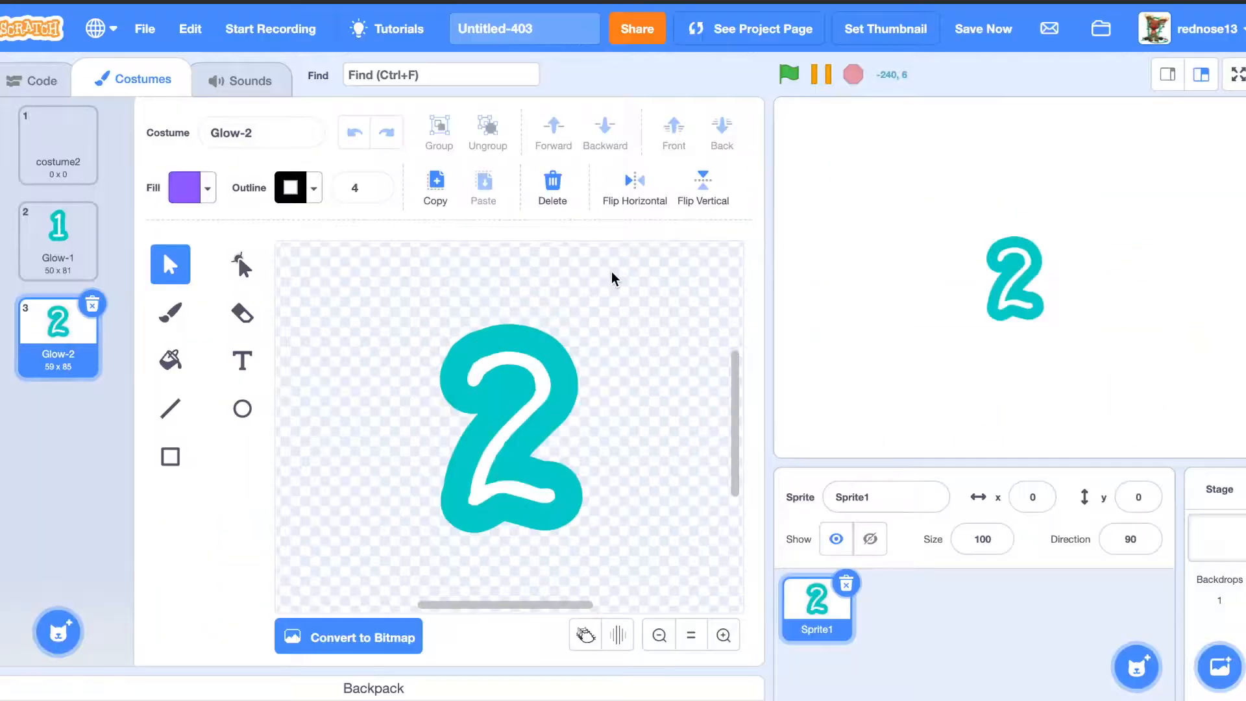
{"action": "left_click", "coordinate": [57, 632]}
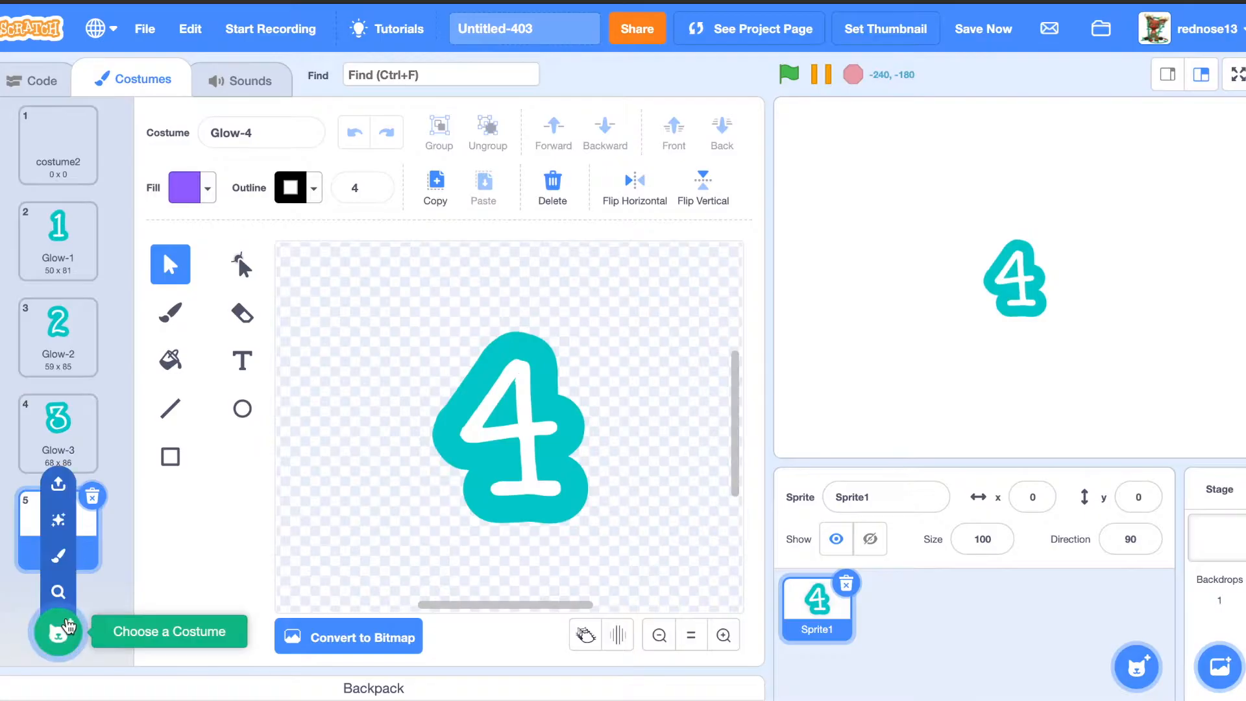
{"action": "left_click", "coordinate": [57, 631]}
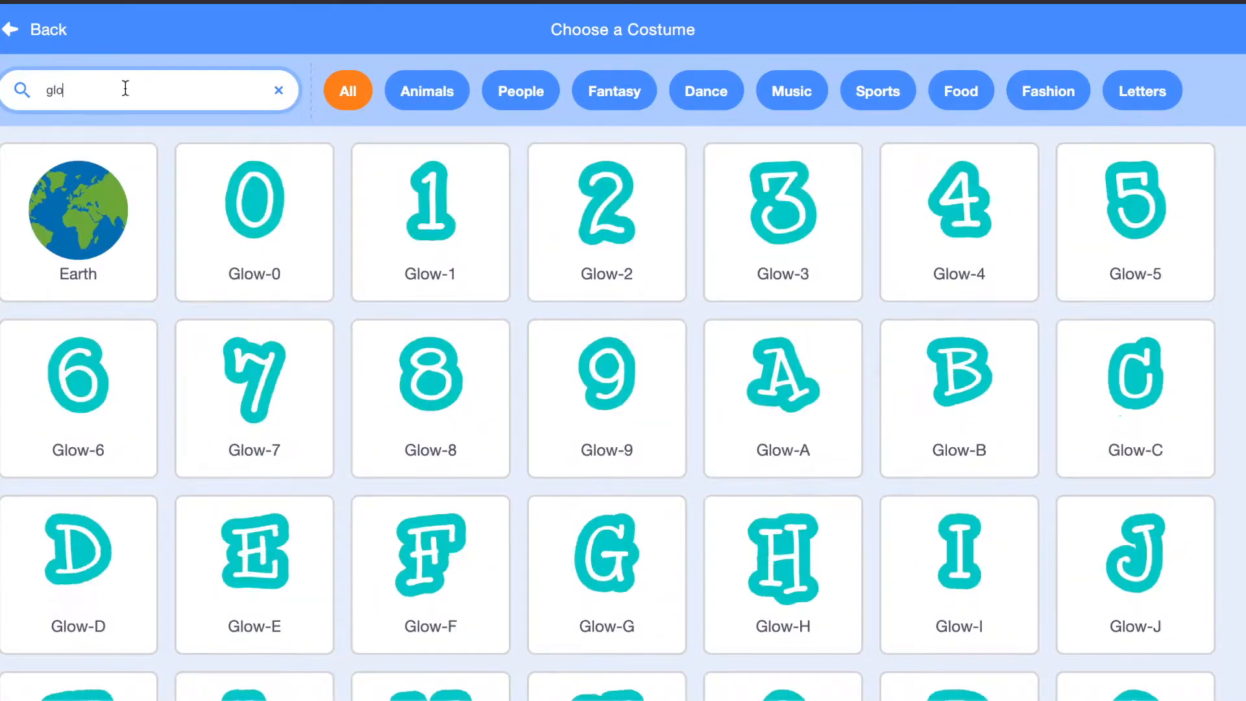
{"action": "left_click", "coordinate": [279, 89]}
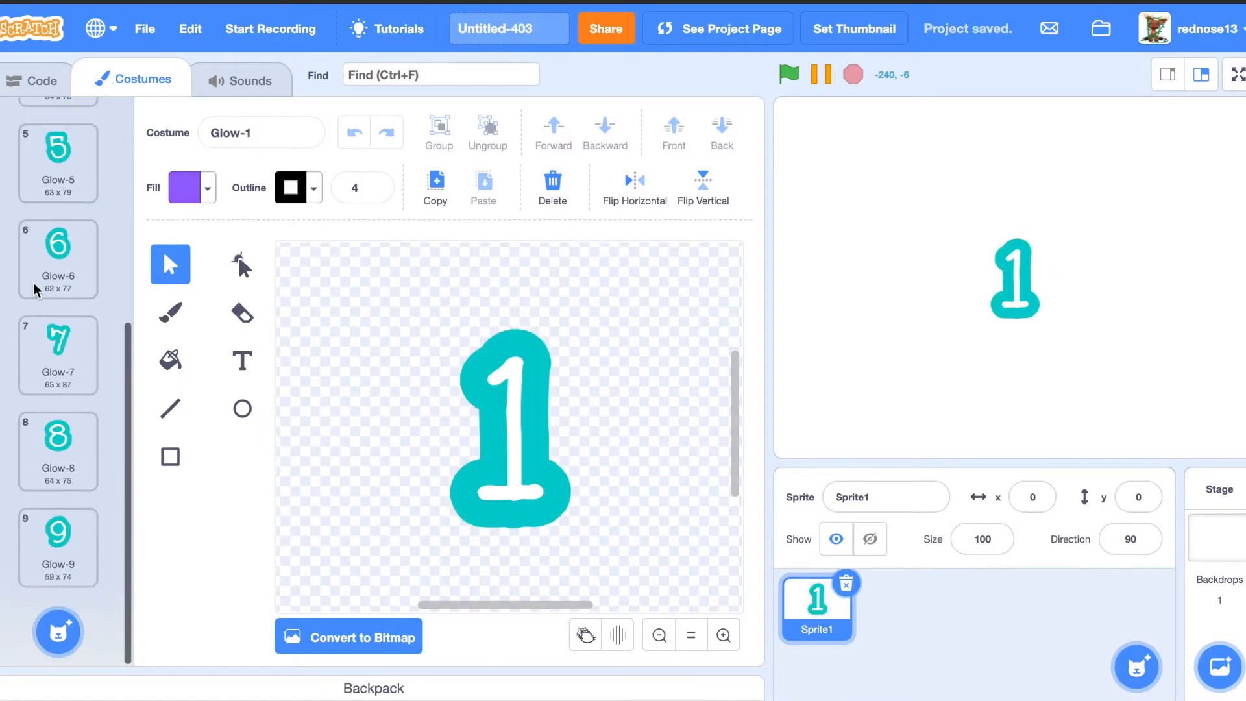
{"action": "left_click", "coordinate": [34, 79]}
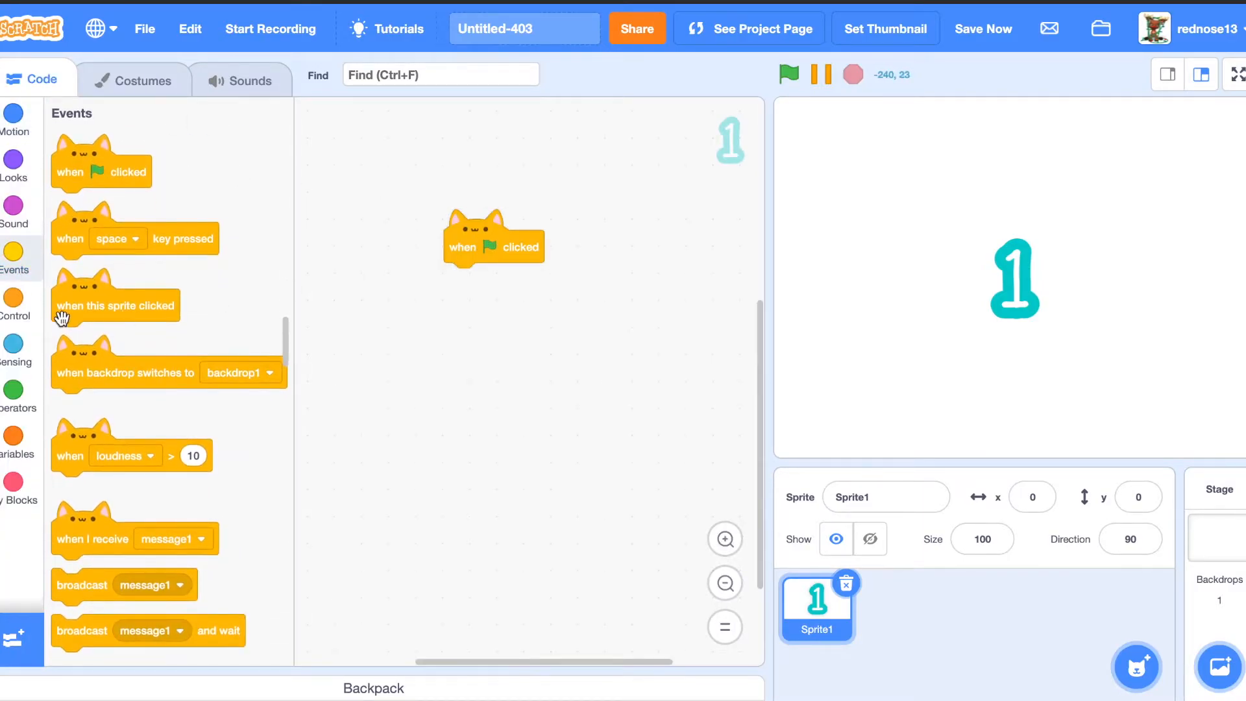
Attach a forever loop with a switch-costume block under the green-flag block
{"action": "left_click", "coordinate": [14, 298]}
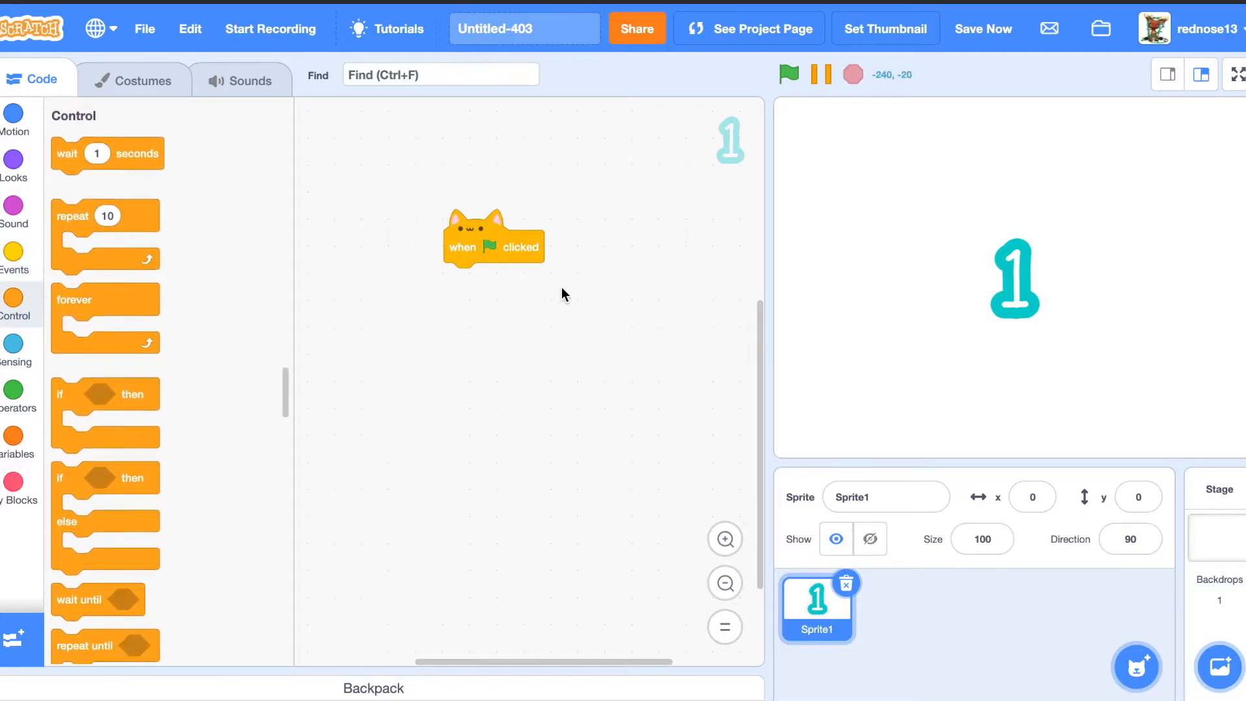
{"action": "left_click_drag", "start_coordinate": [75, 298], "coordinate": [493, 286]}
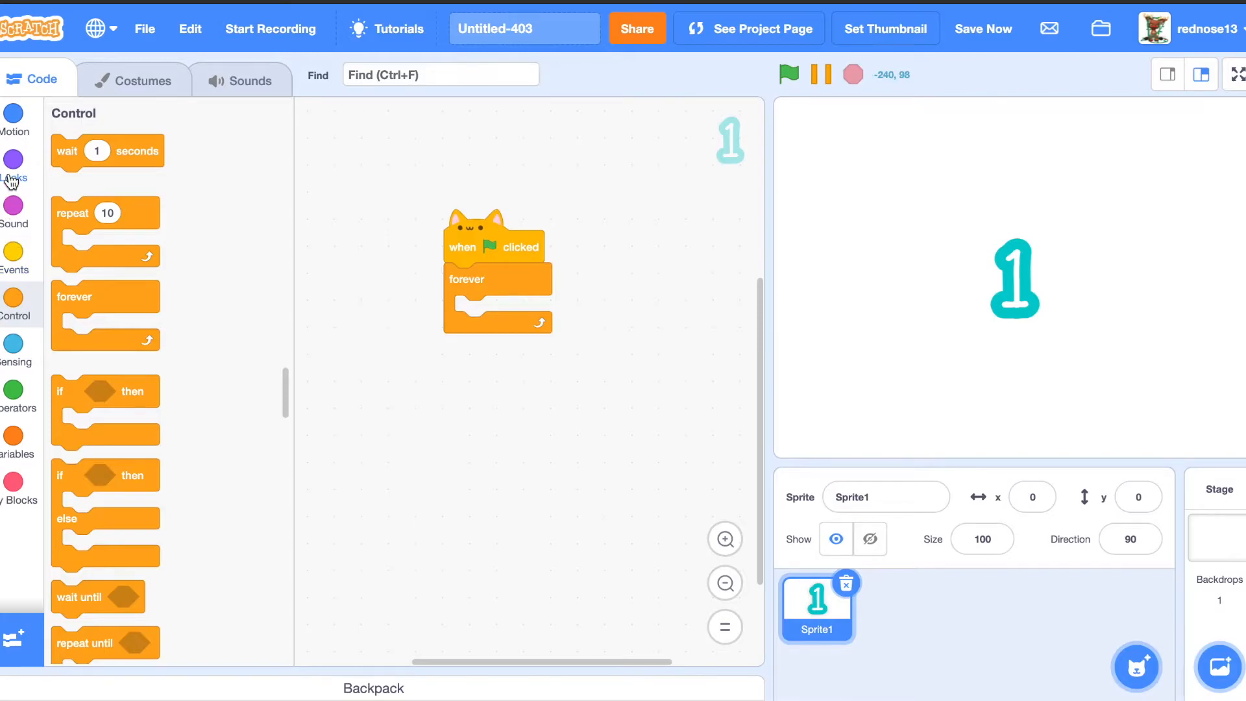
{"action": "left_click", "coordinate": [13, 164]}
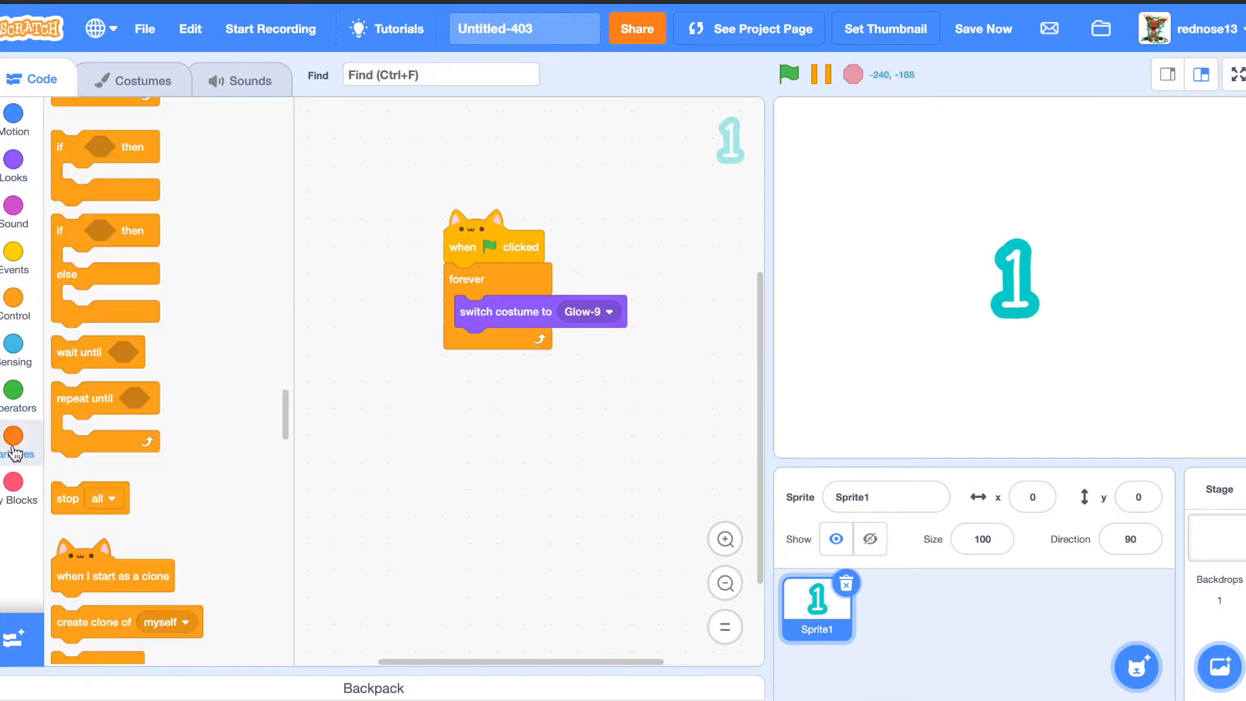
{"action": "left_click", "coordinate": [13, 435]}
{"action": "type", "text": "Valu"}
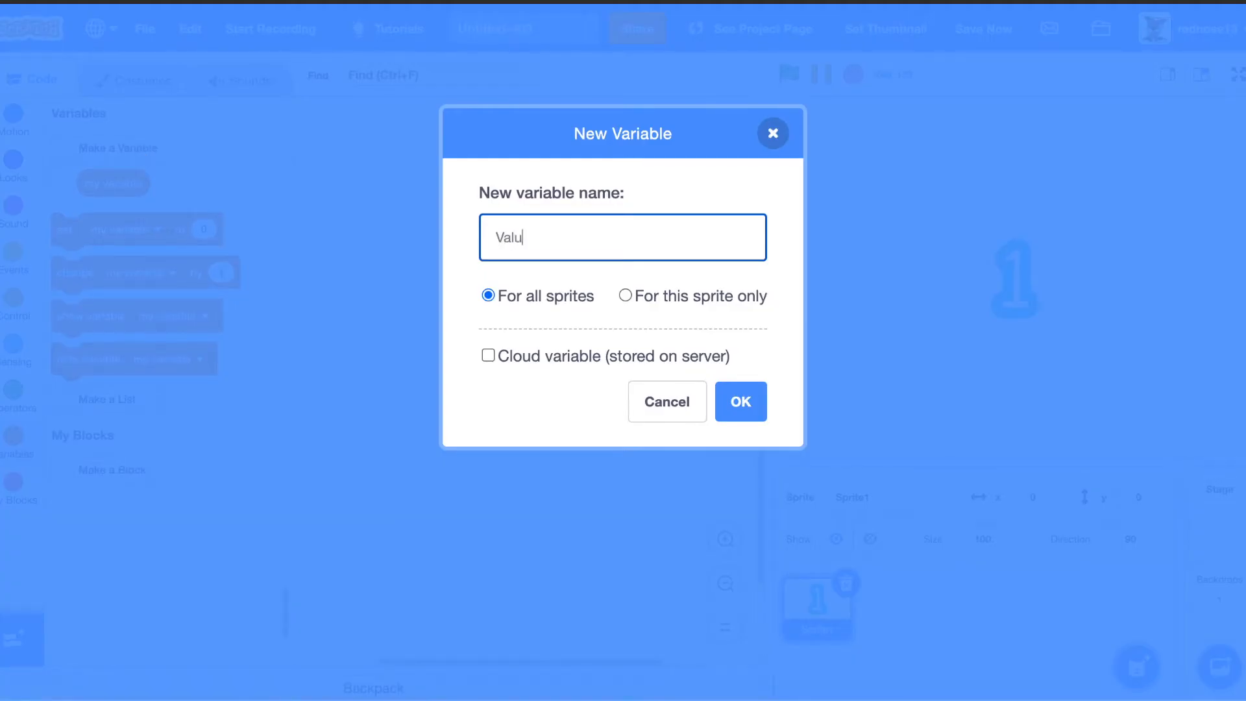
Create a Value variable driving the costume switch and raise it to 4 with change Value by 1
{"action": "left_click", "coordinate": [738, 401]}
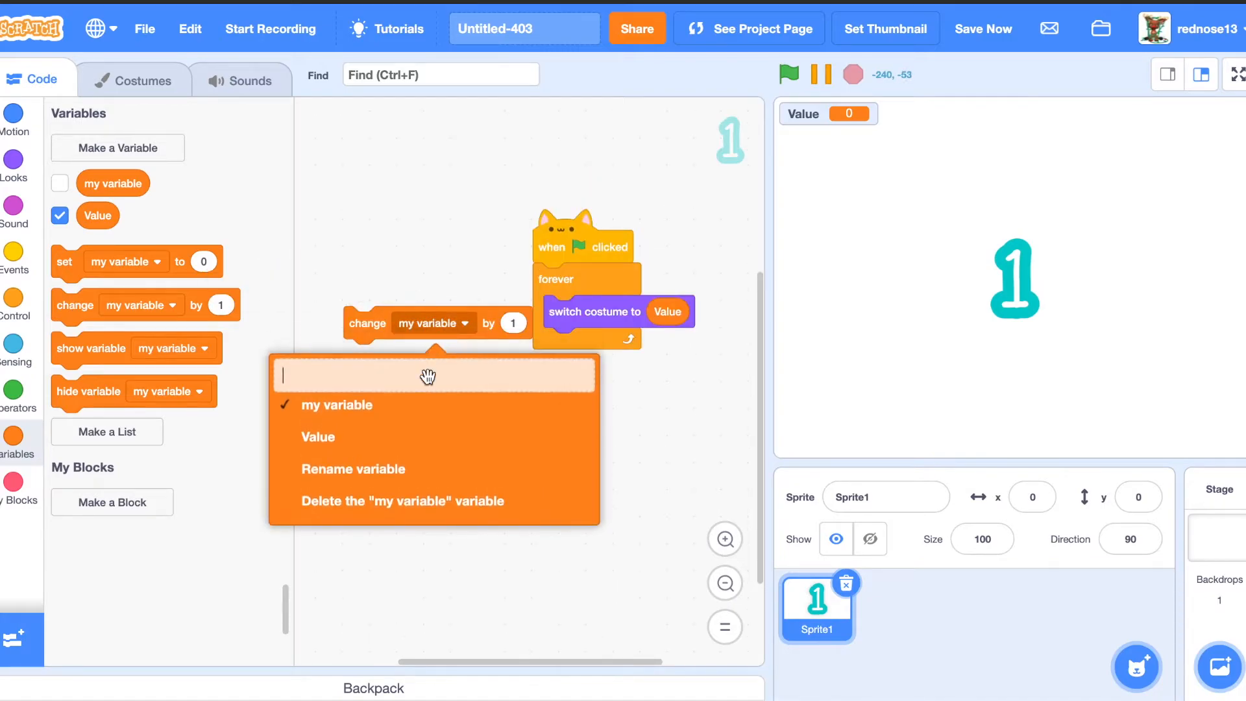
{"action": "left_click", "coordinate": [317, 436]}
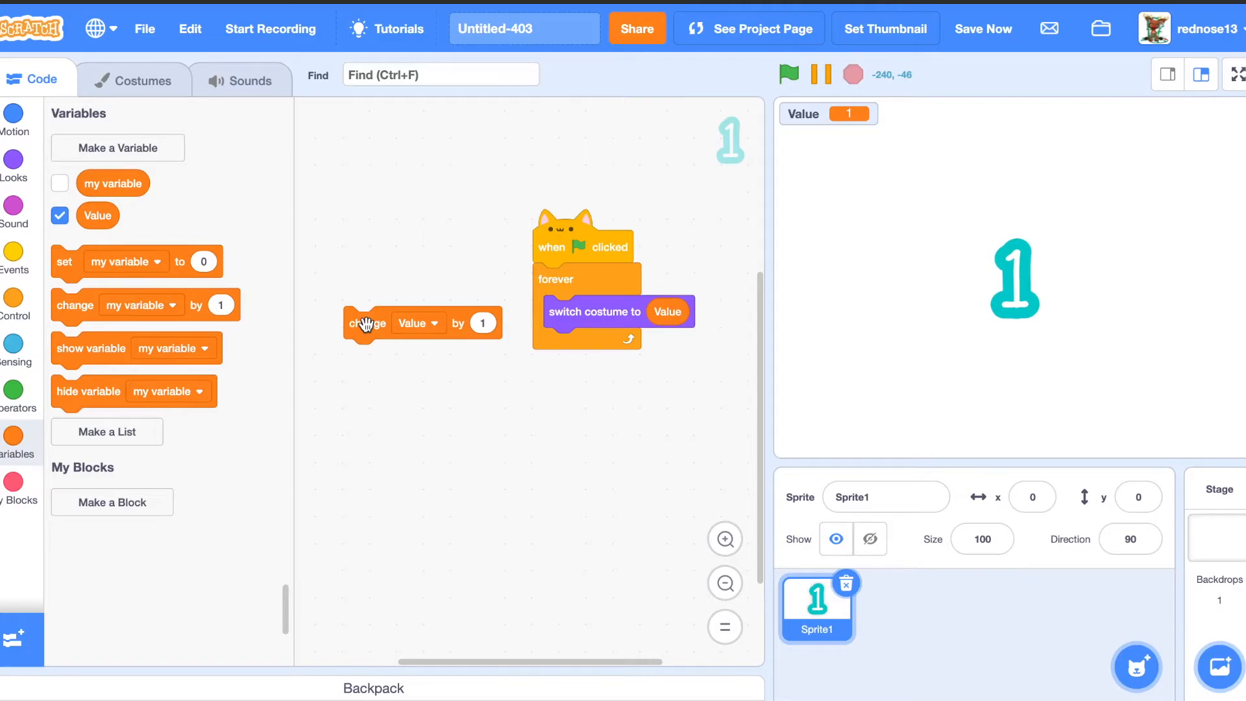
{"action": "left_click", "coordinate": [367, 323]}
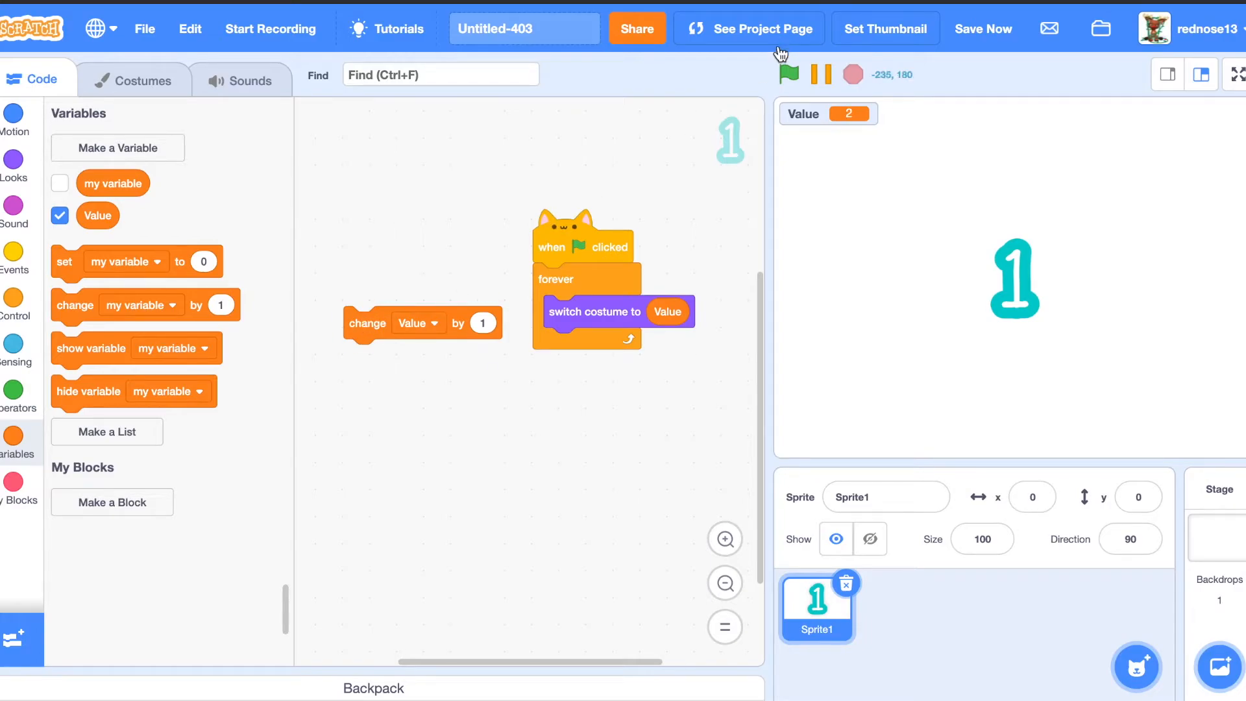
{"action": "left_click", "coordinate": [787, 73]}
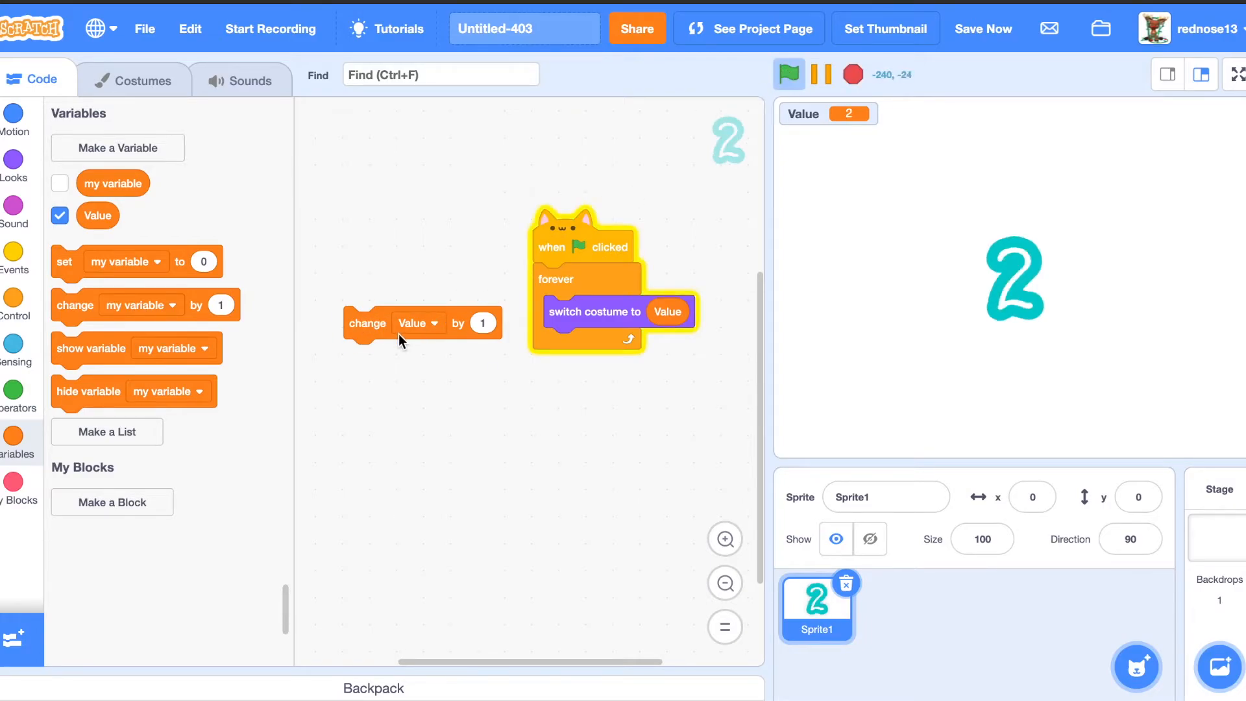
{"action": "left_click", "coordinate": [366, 323]}
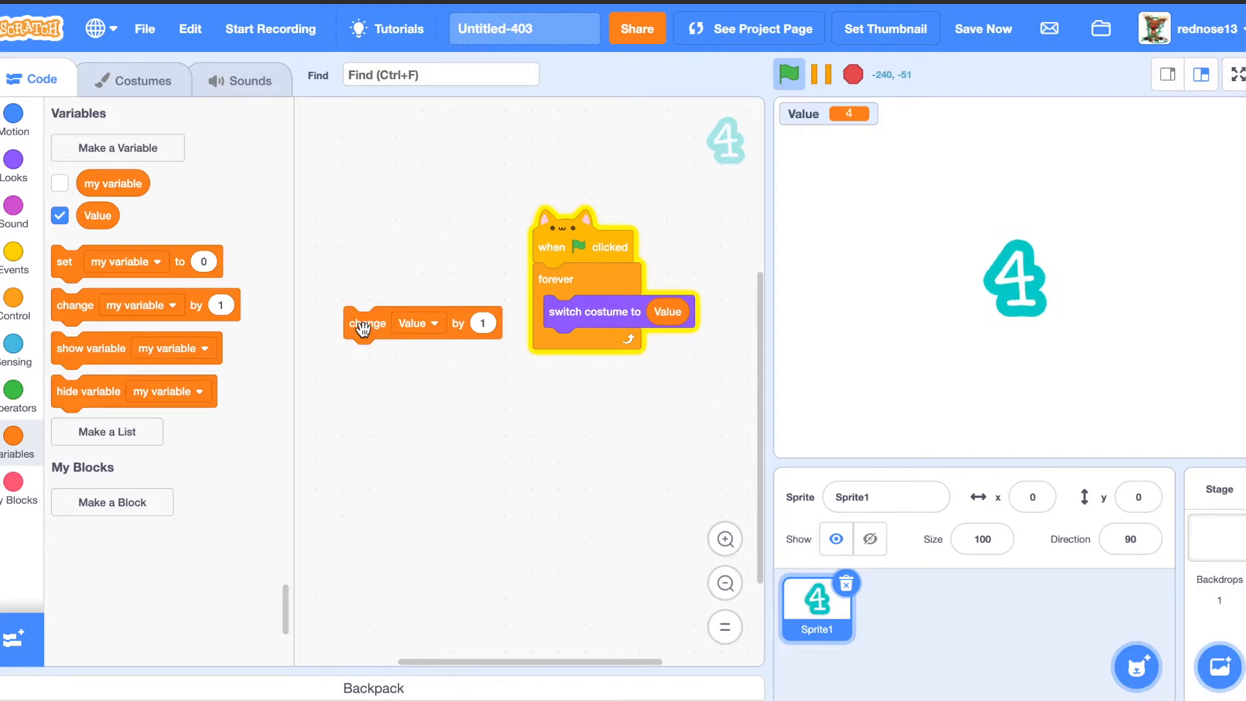
{"action": "left_click", "coordinate": [366, 323]}
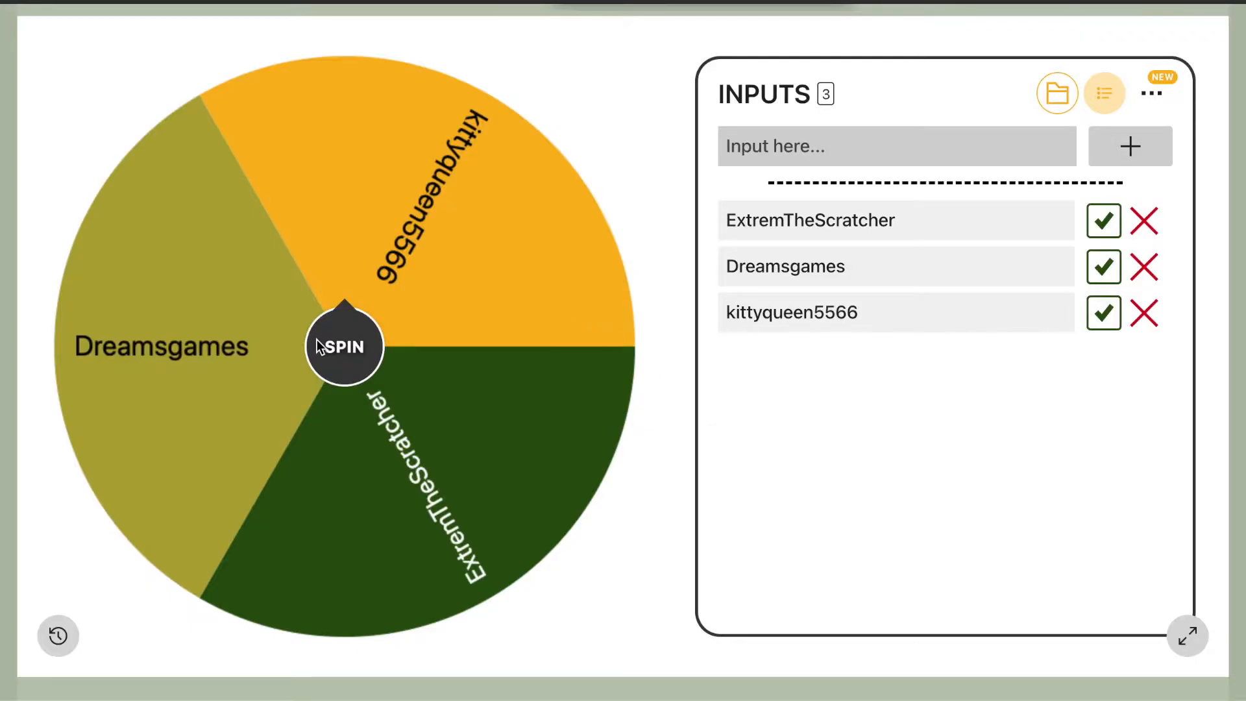
Spin the three-entry wheel, landing on ExtremTheScratcher, and dismiss the announcement
{"action": "left_click", "coordinate": [342, 346]}
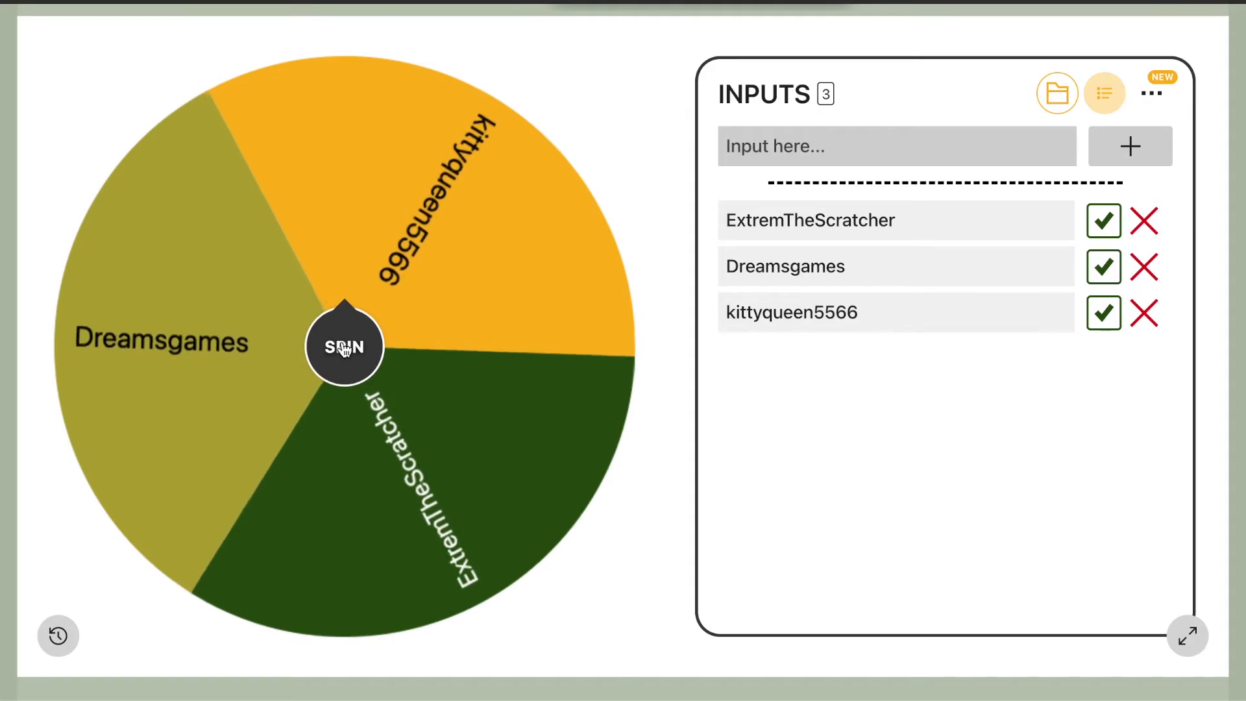
{"action": "left_click", "coordinate": [344, 346]}
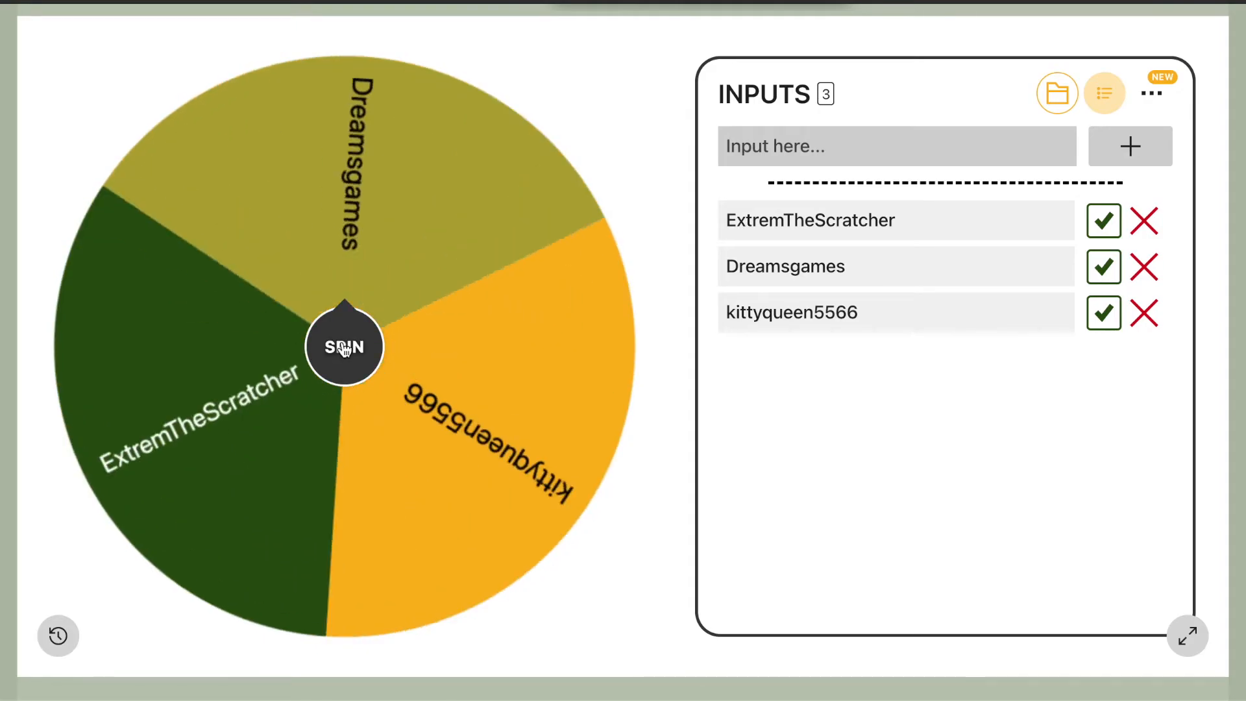
{"action": "left_click", "coordinate": [344, 345]}
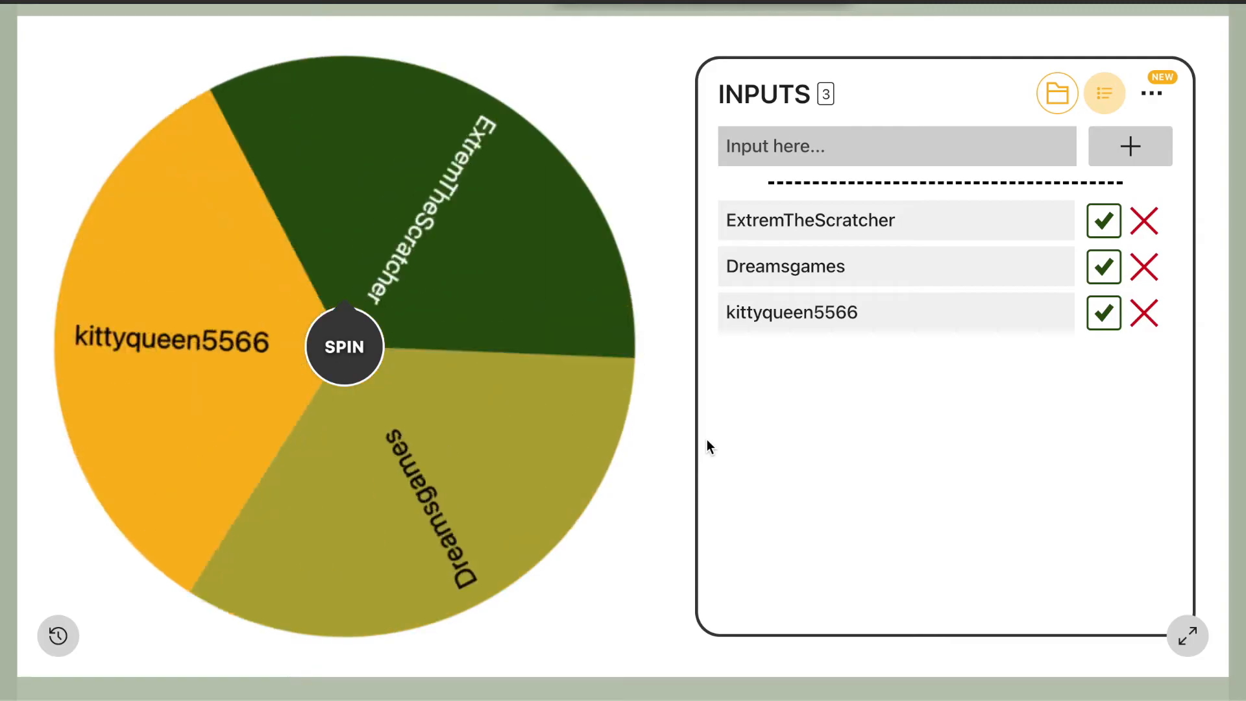
{"action": "left_click", "coordinate": [342, 346]}
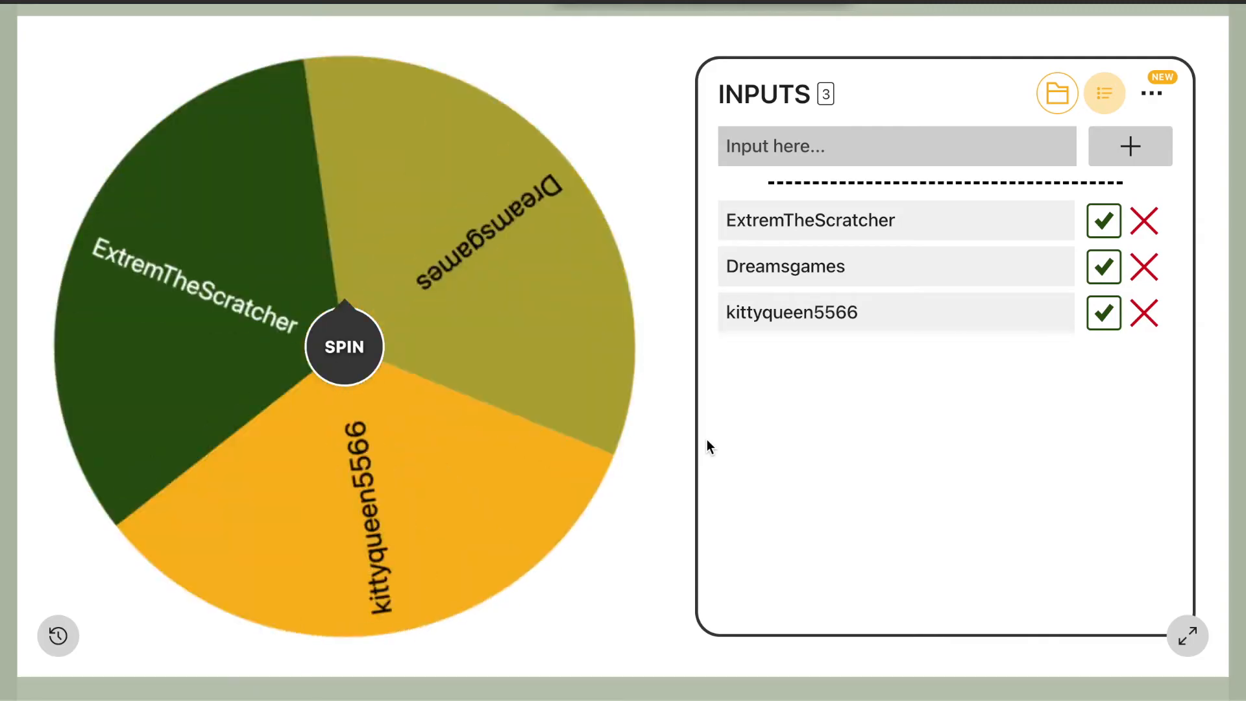
{"action": "left_click", "coordinate": [342, 346]}
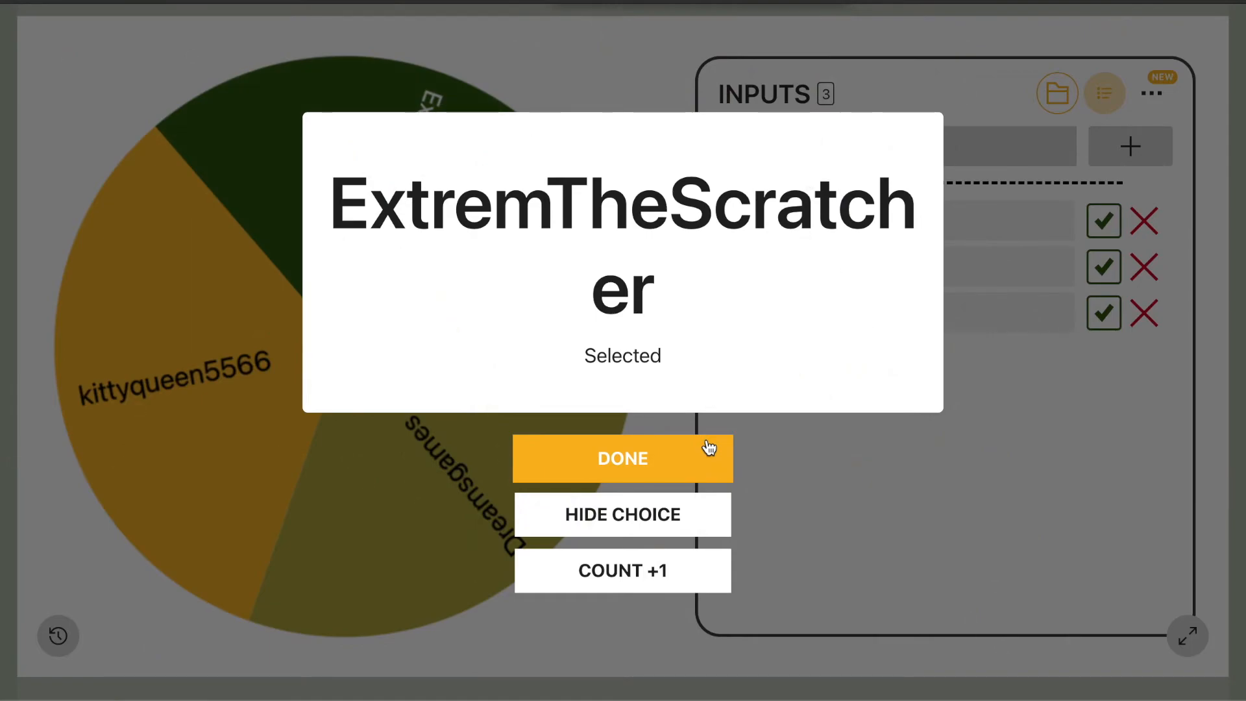
{"action": "left_click", "coordinate": [621, 458]}
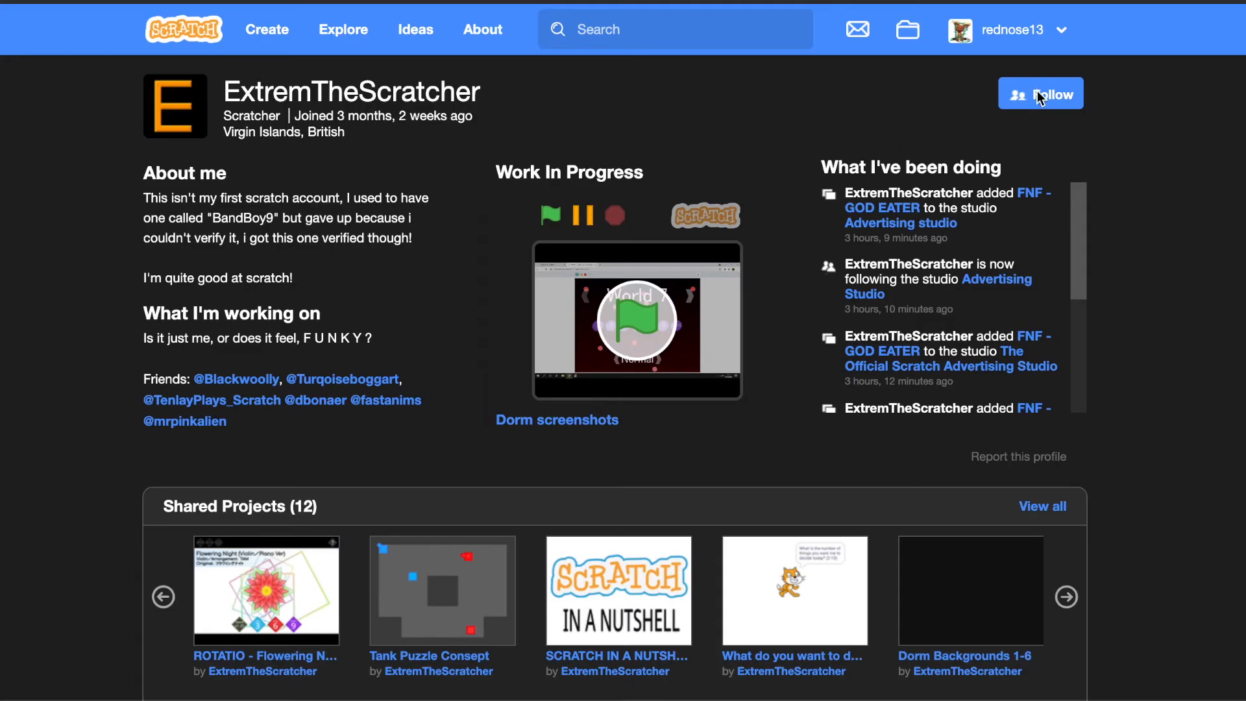
{"action": "left_click", "coordinate": [1039, 93]}
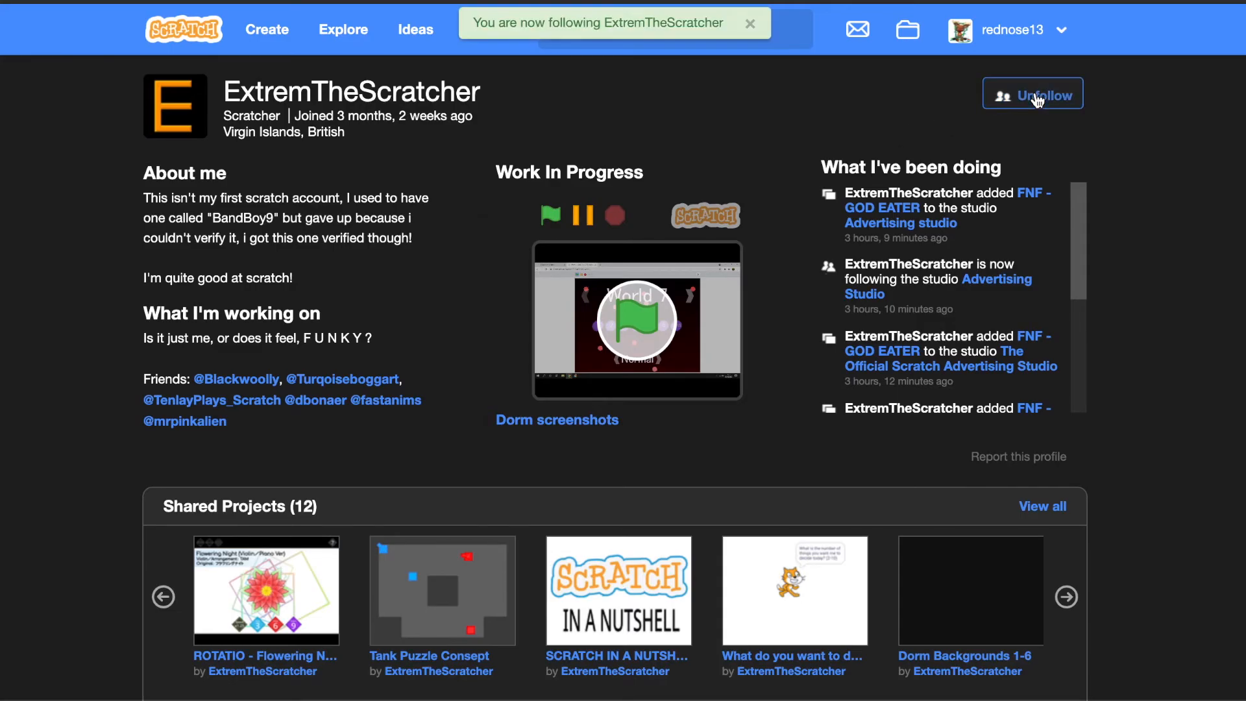